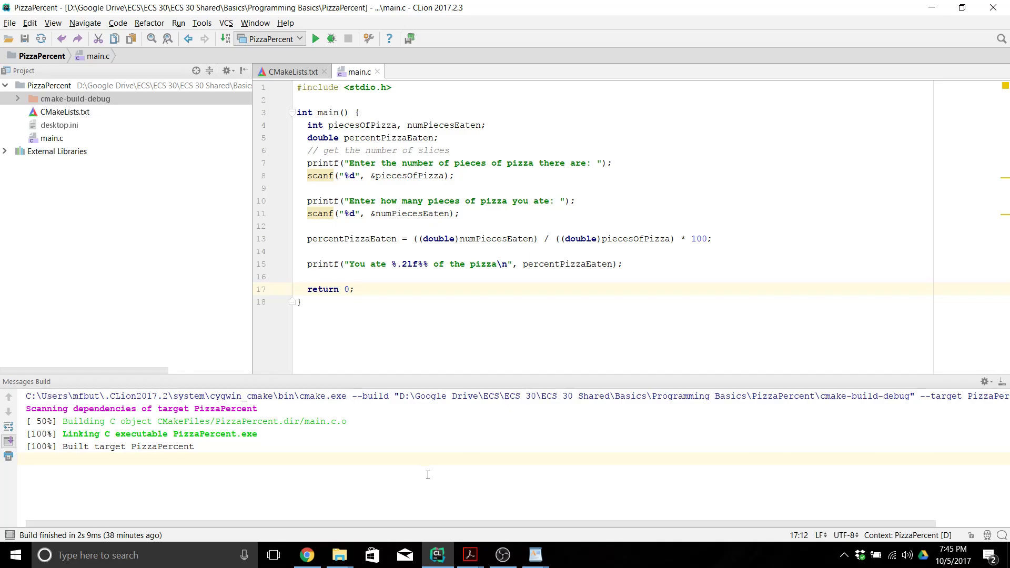
Step: Delete line 7's semicolon and build to trigger the expected ';' before 'scanf' error
{"action": "left_click", "coordinate": [612, 163]}
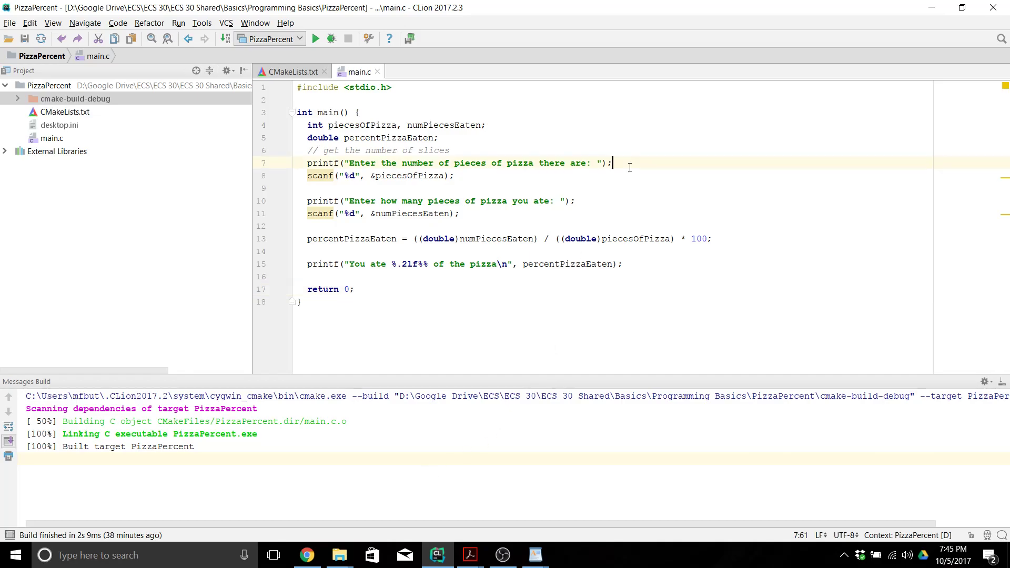
{"action": "key", "text": "Backspace"}
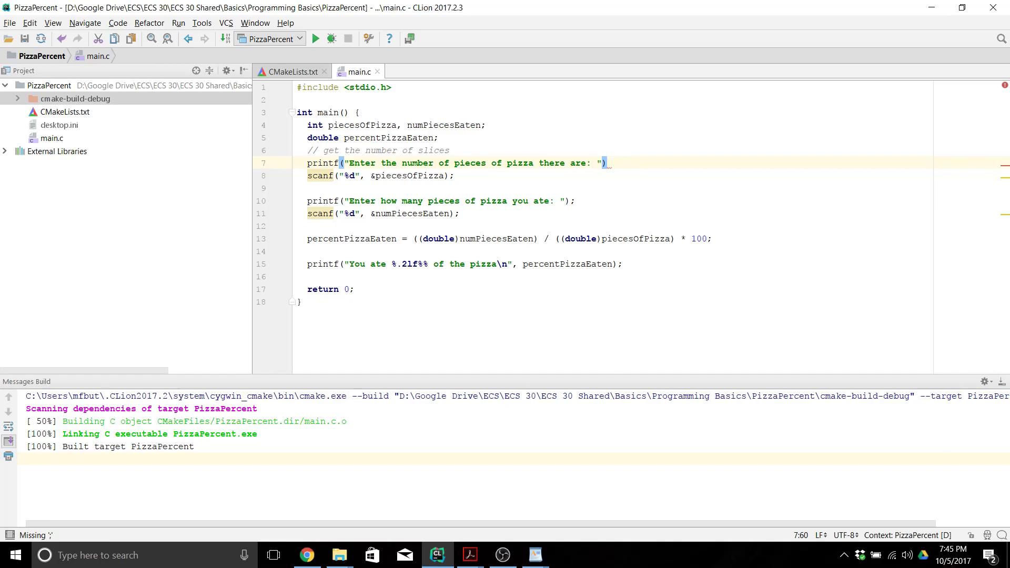
{"action": "left_click", "coordinate": [178, 23]}
{"action": "type", "text": ";"}
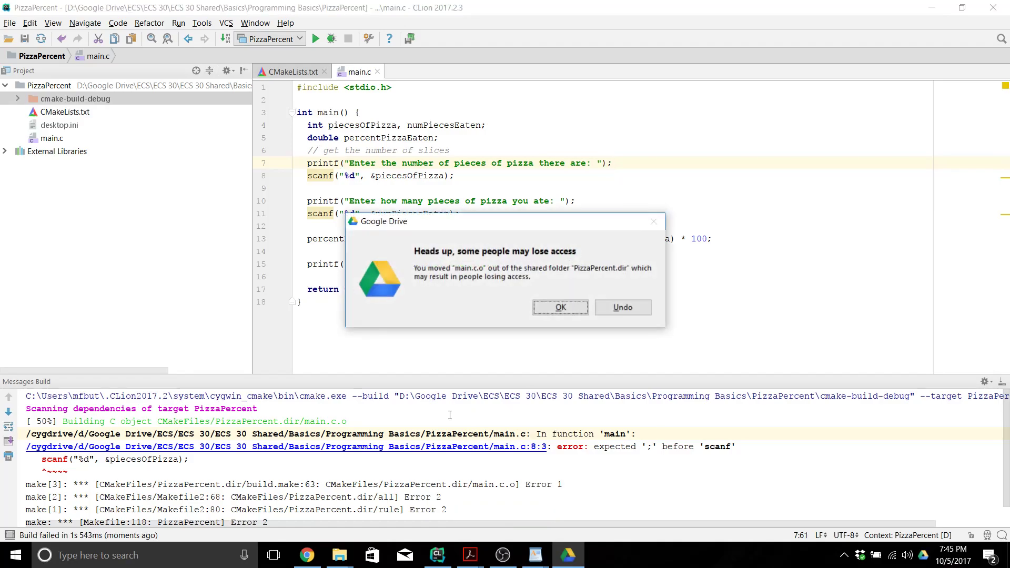
{"action": "left_click", "coordinate": [559, 308]}
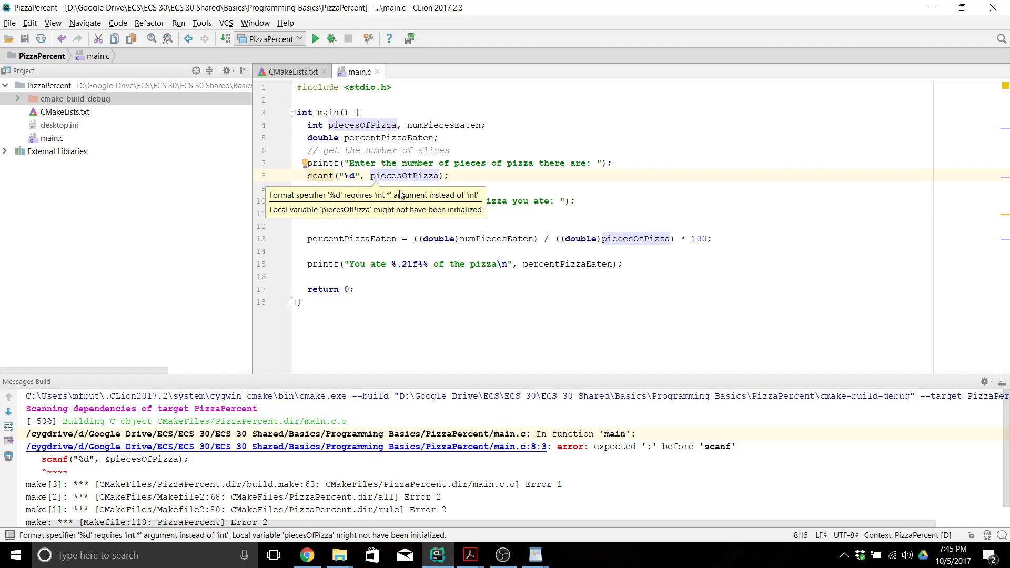
{"action": "mouse_move", "coordinate": [471, 187]}
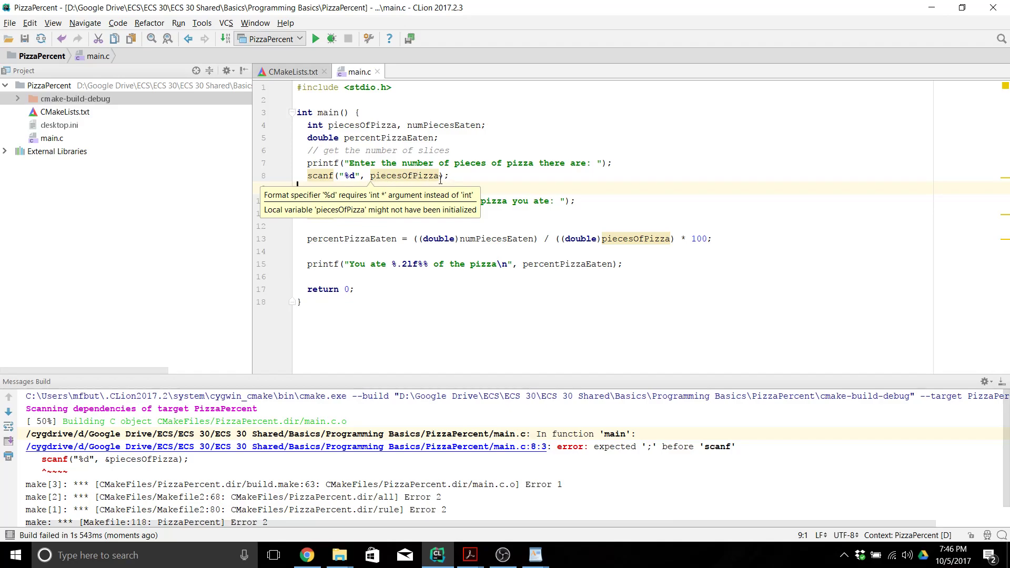
Step: Rebuild PizzaPercent with the ampersand missing before piecesOfPizza in scanf
{"action": "left_click", "coordinate": [178, 22]}
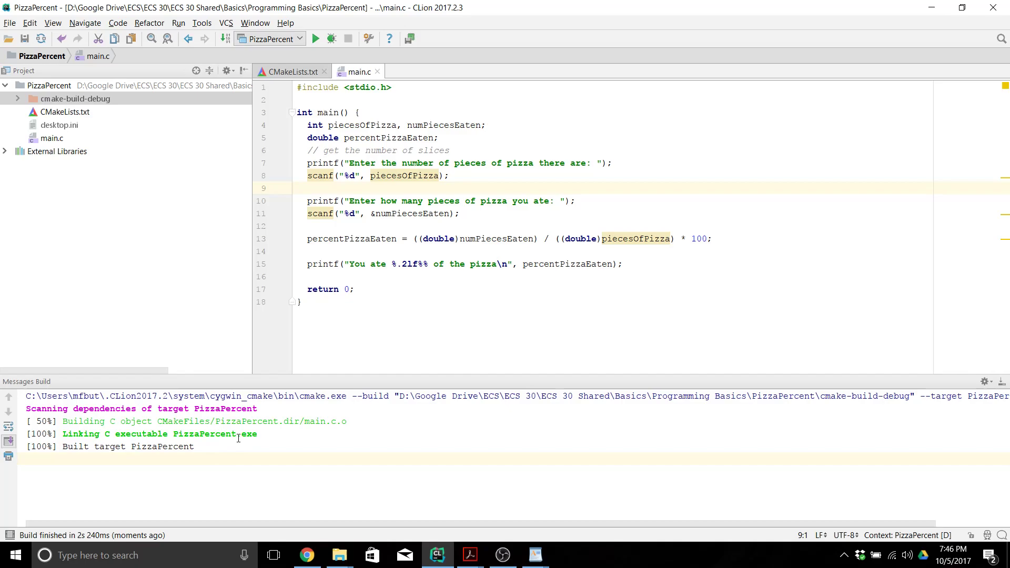
{"action": "mouse_move", "coordinate": [431, 259]}
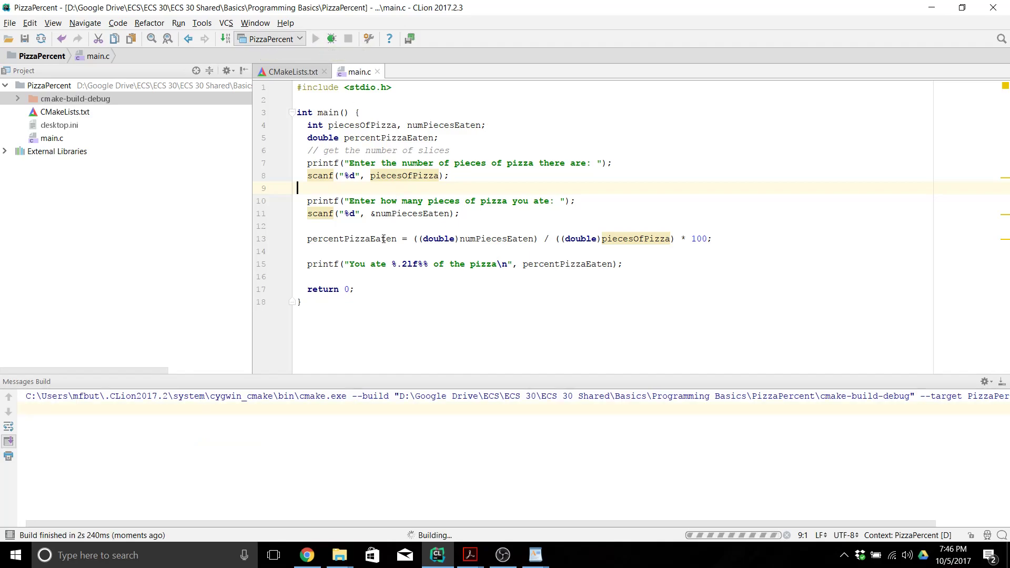
Step: Enter 10 pieces of pizza in the running program's console
{"action": "left_click", "coordinate": [316, 38]}
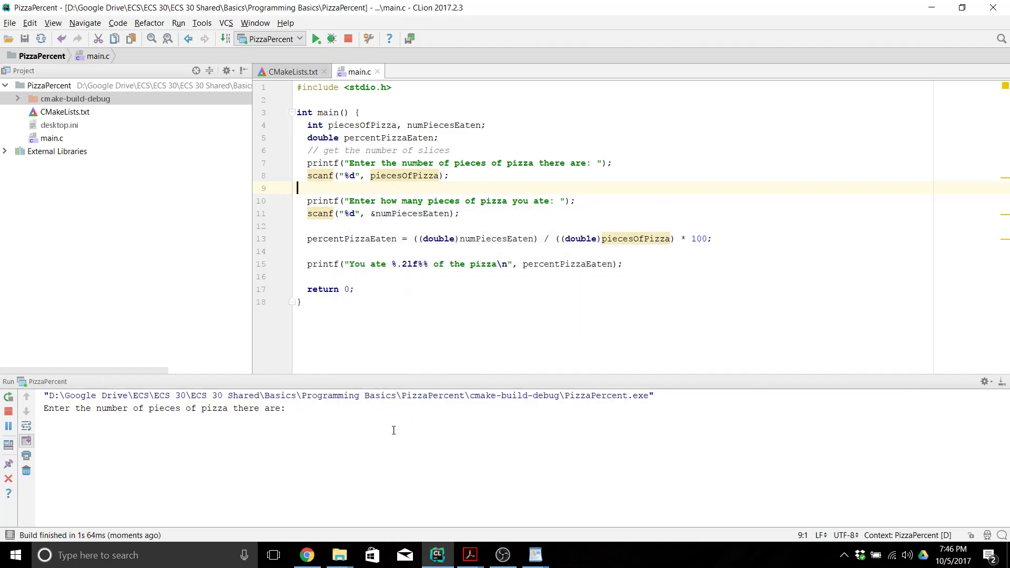
{"action": "type", "text": "10"}
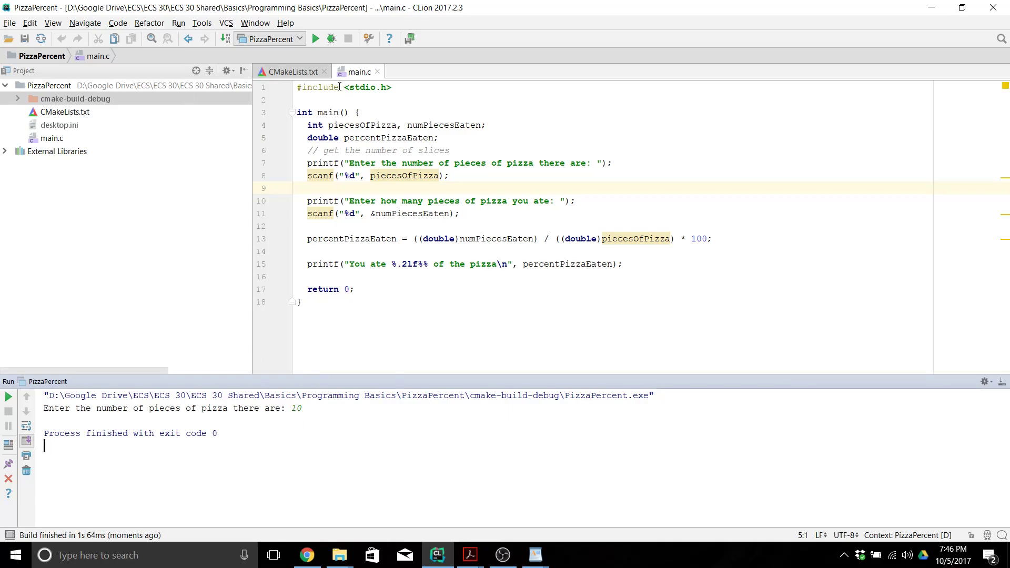
{"action": "mouse_move", "coordinate": [362, 144]}
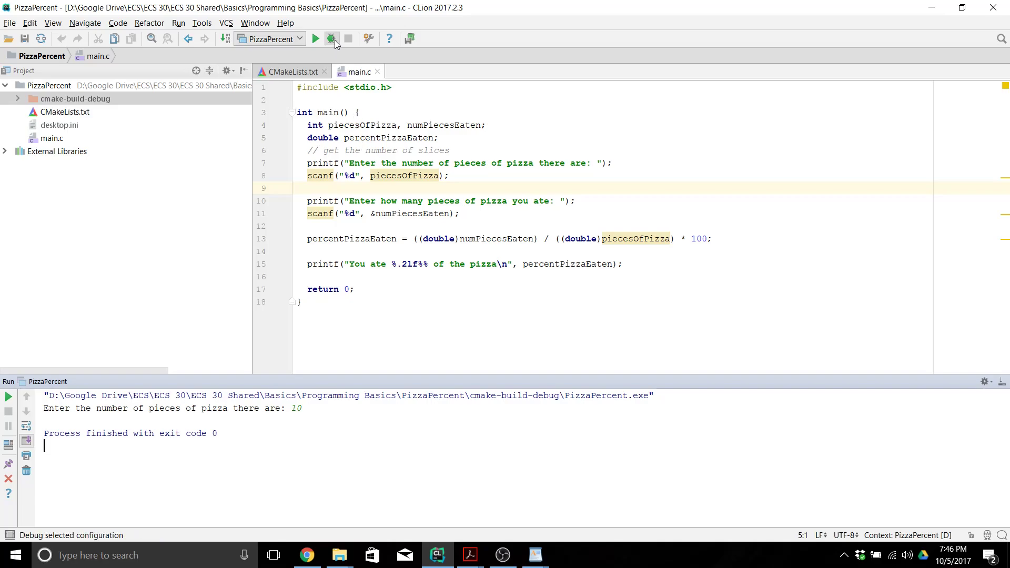
Step: Debug PizzaPercent until the session ends with exit code 35584
{"action": "left_click", "coordinate": [332, 39]}
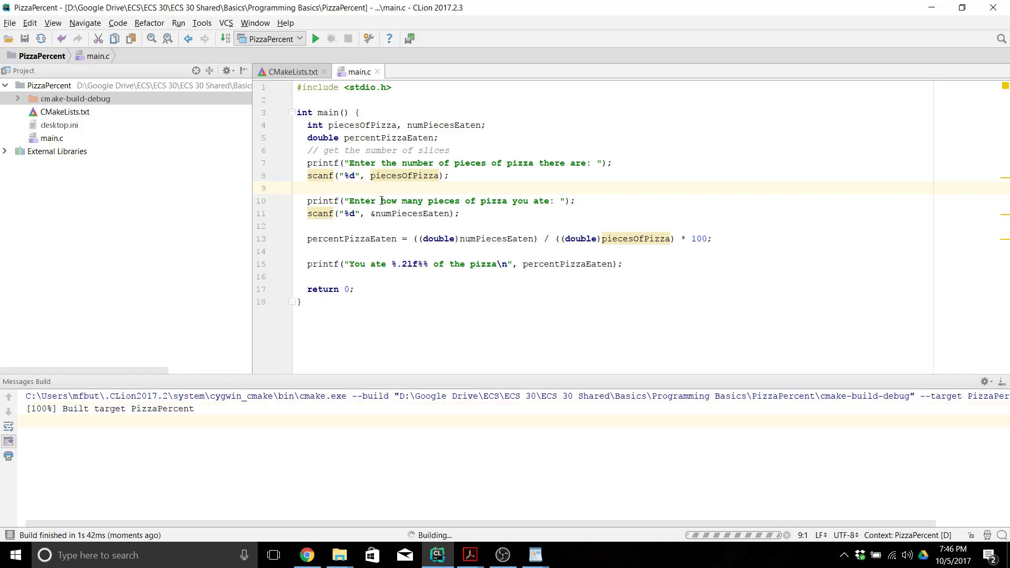
{"action": "left_click", "coordinate": [315, 39]}
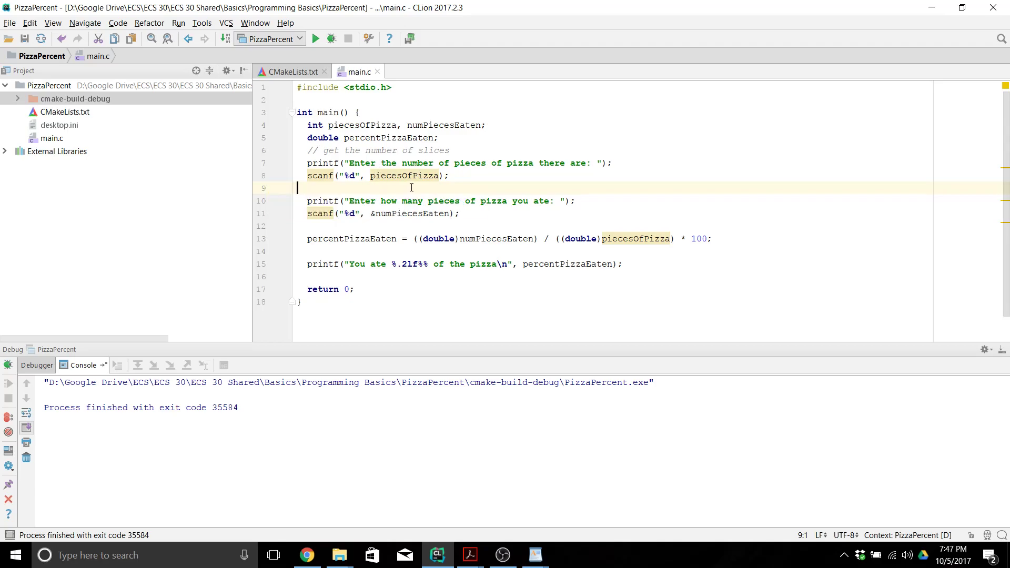
{"action": "mouse_move", "coordinate": [398, 195]}
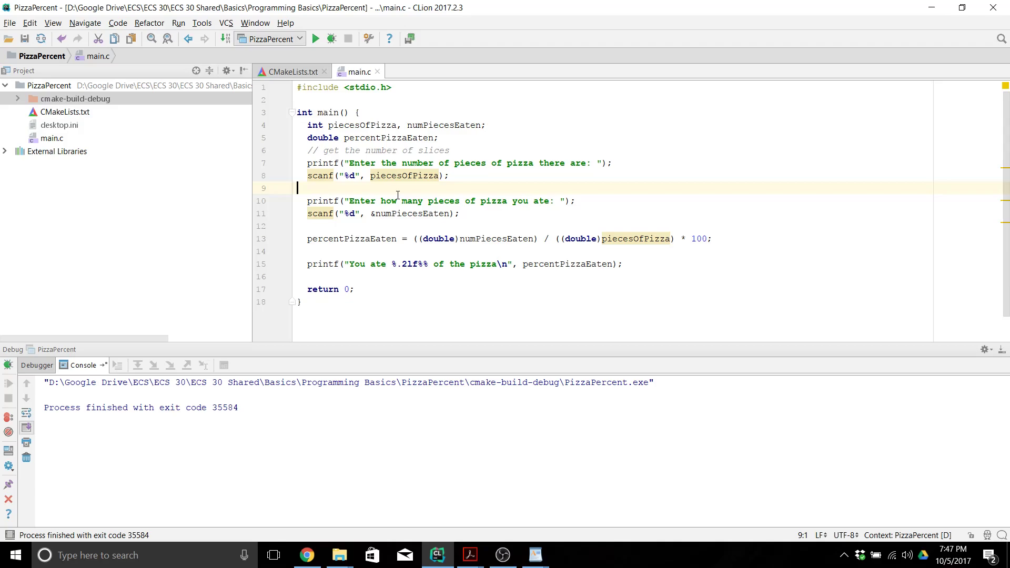
{"action": "mouse_move", "coordinate": [372, 192]}
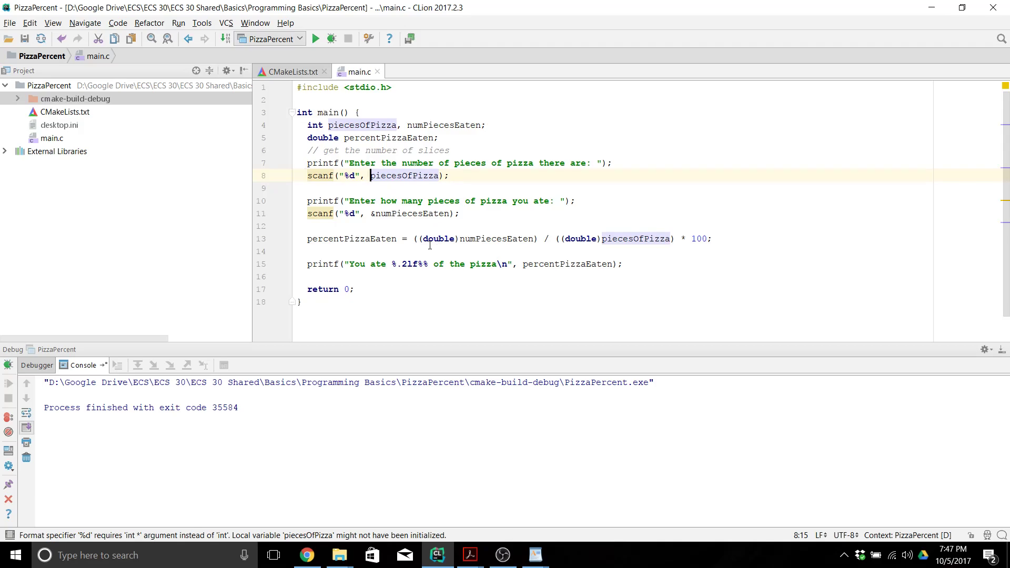
Step: Restore the & before piecesOfPizza, build via Run > Build, and open CMakeLists.txt
{"action": "type", "text": "&"}
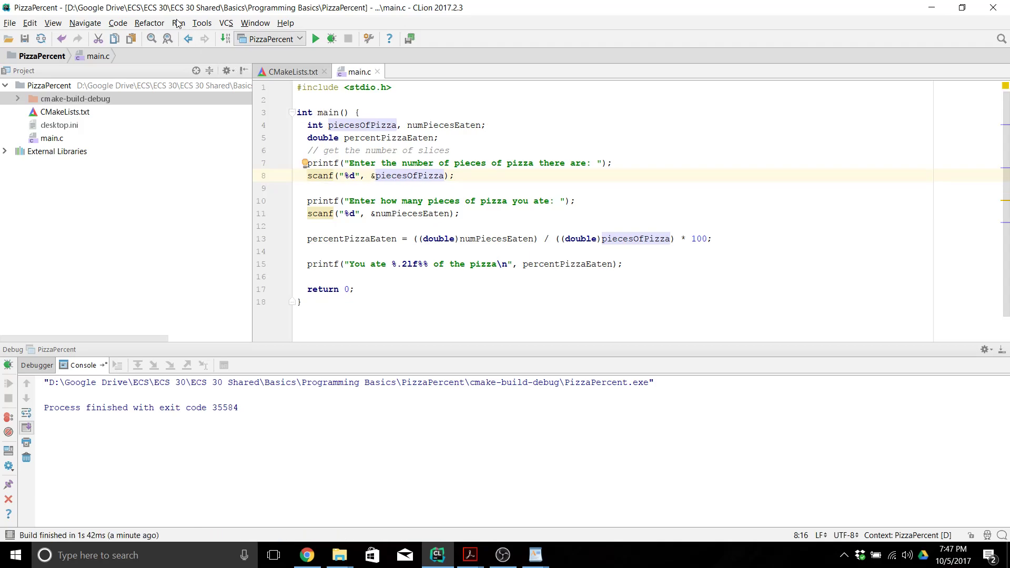
{"action": "left_click", "coordinate": [178, 23]}
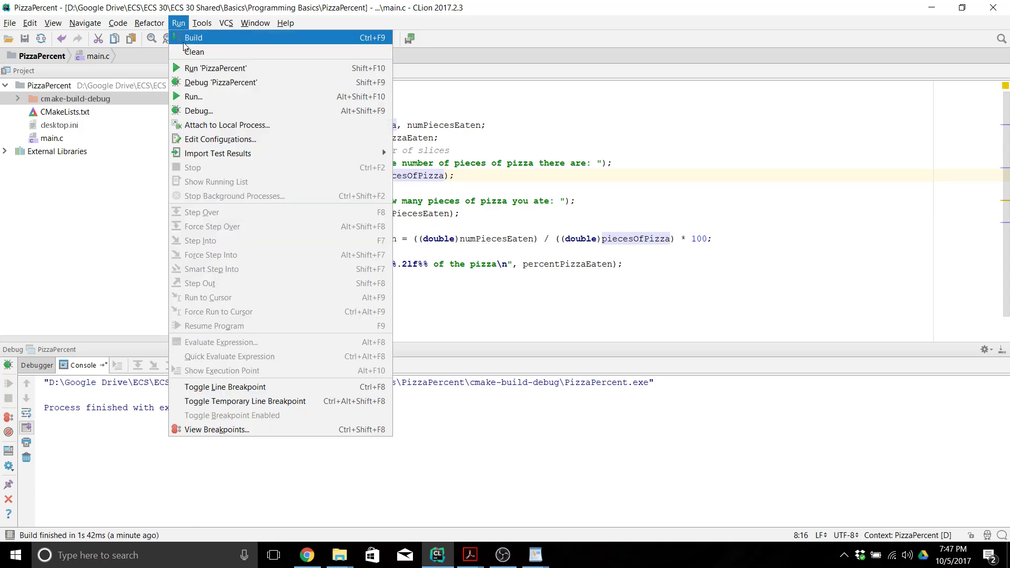
{"action": "left_click", "coordinate": [193, 37]}
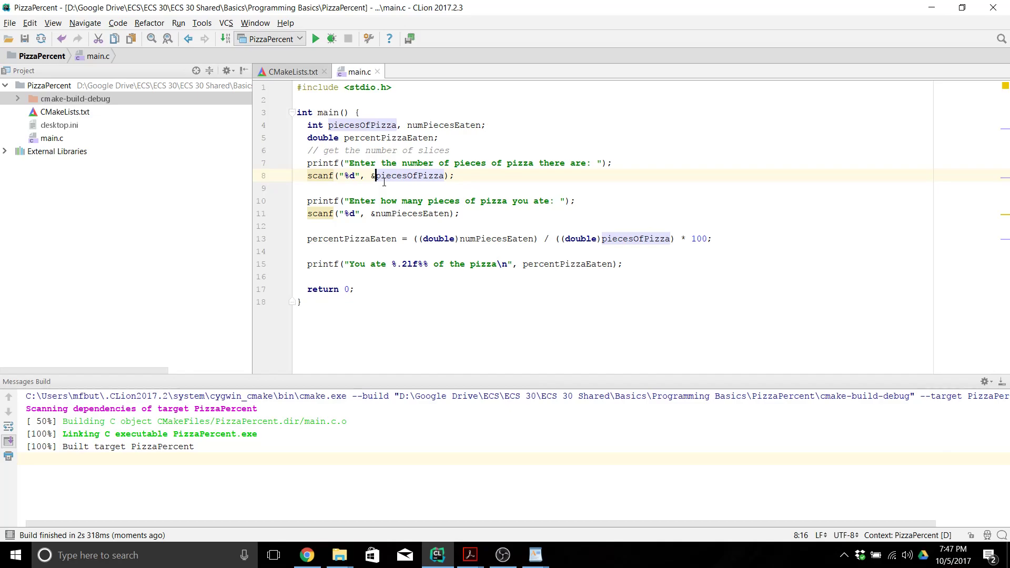
{"action": "left_click", "coordinate": [291, 72]}
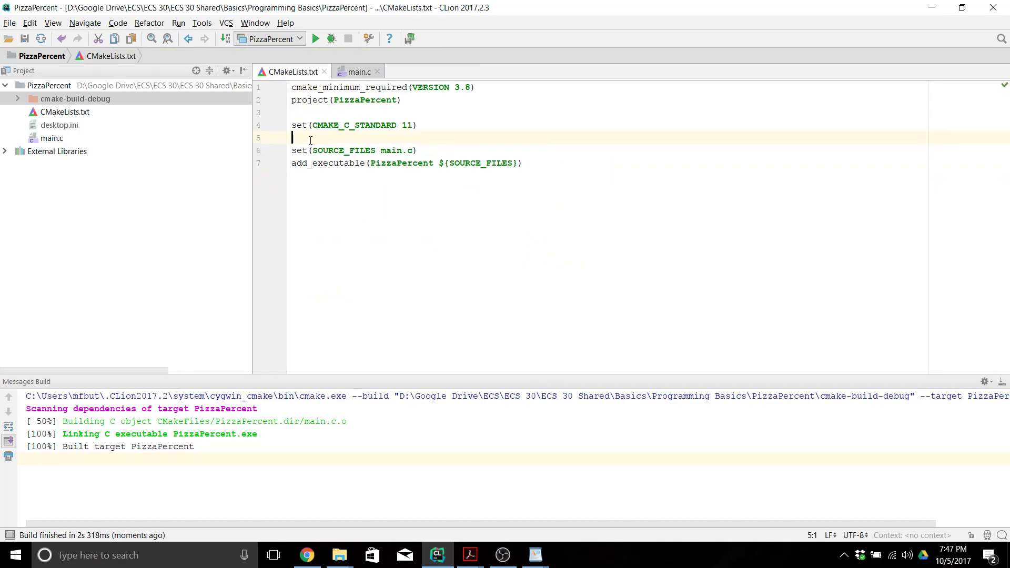
Step: Expand the cwarnings template to insert -O1 -Wall -Werror -Wno-unused-result flags, then return to main.c
{"action": "type", "text": "cw"}
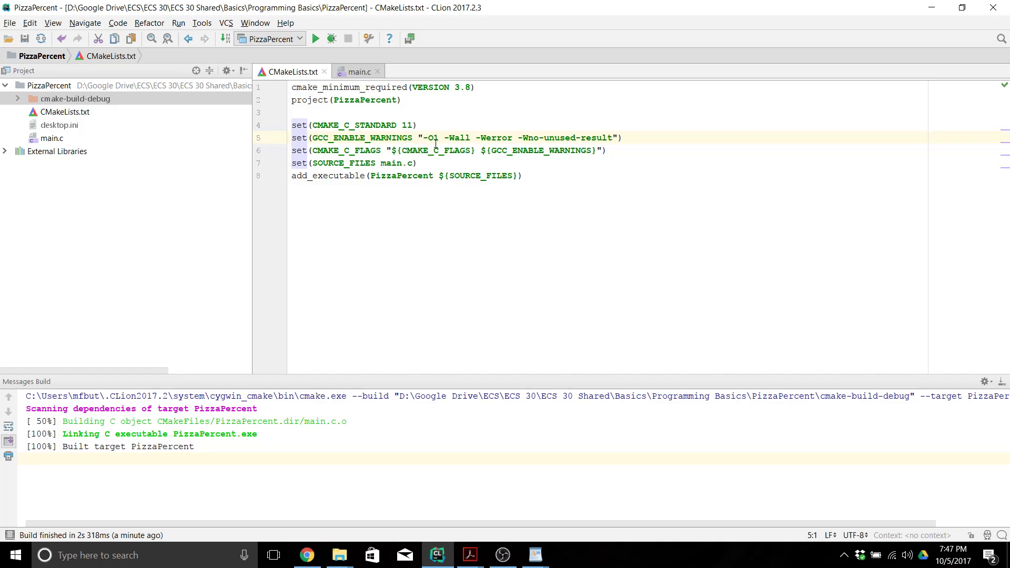
{"action": "mouse_move", "coordinate": [457, 137]}
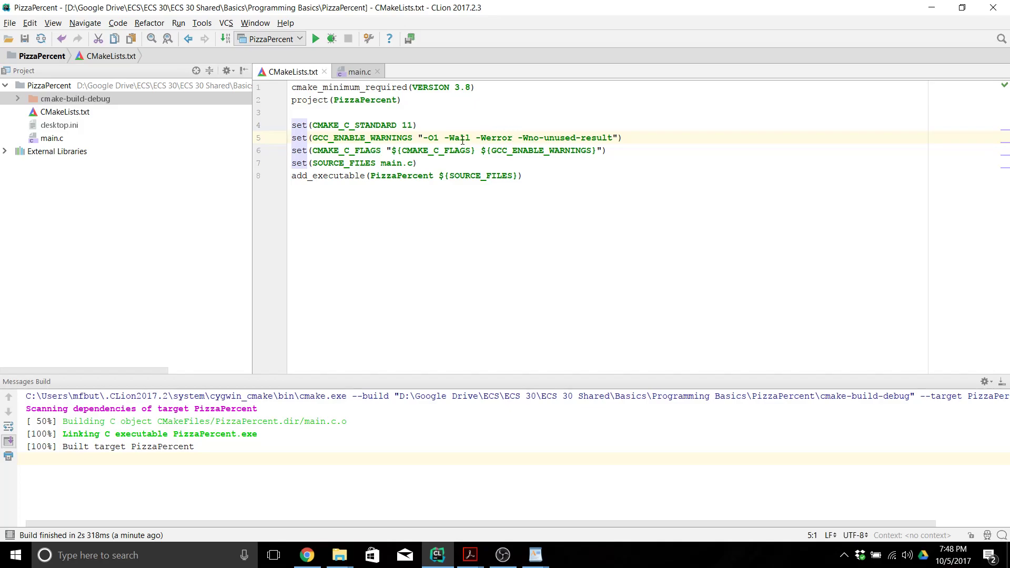
{"action": "mouse_move", "coordinate": [548, 141]}
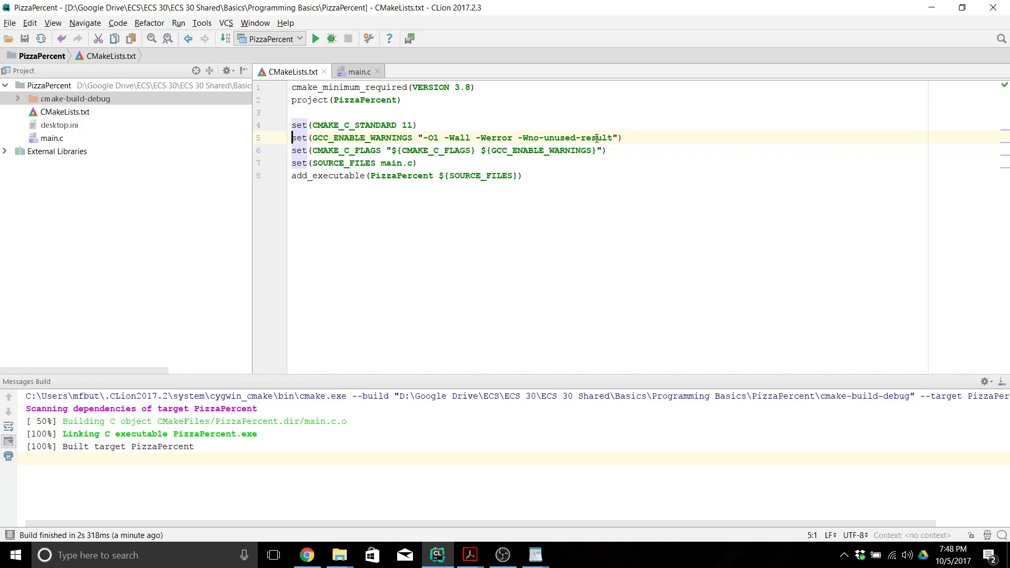
{"action": "mouse_move", "coordinate": [290, 163]}
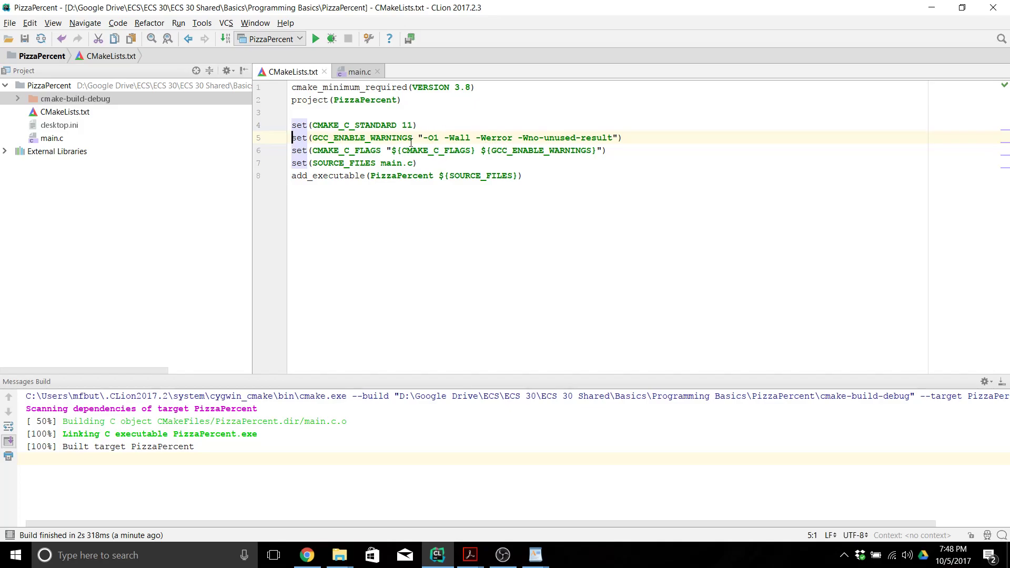
{"action": "mouse_move", "coordinate": [456, 153]}
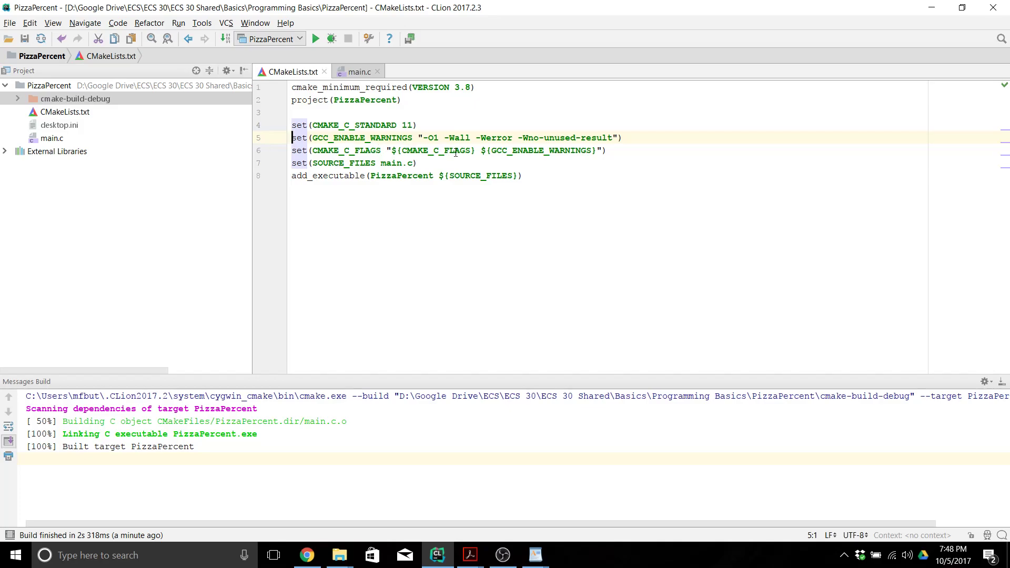
{"action": "left_click", "coordinate": [359, 72]}
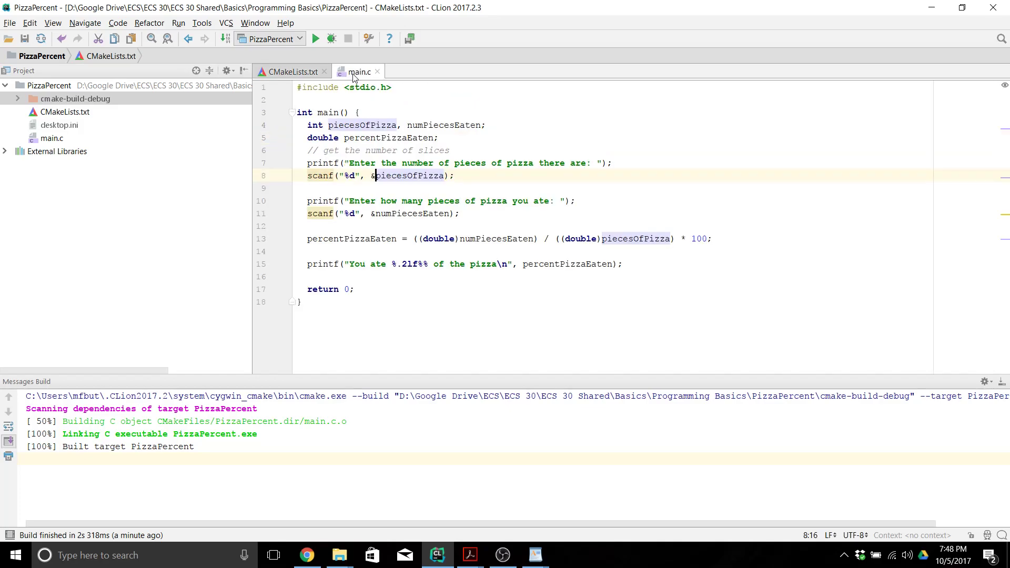
Step: Dismiss the Google Drive warning, restore & before piecesOfPizza, and reopen CMakeLists.txt
{"action": "left_click", "coordinate": [378, 188]}
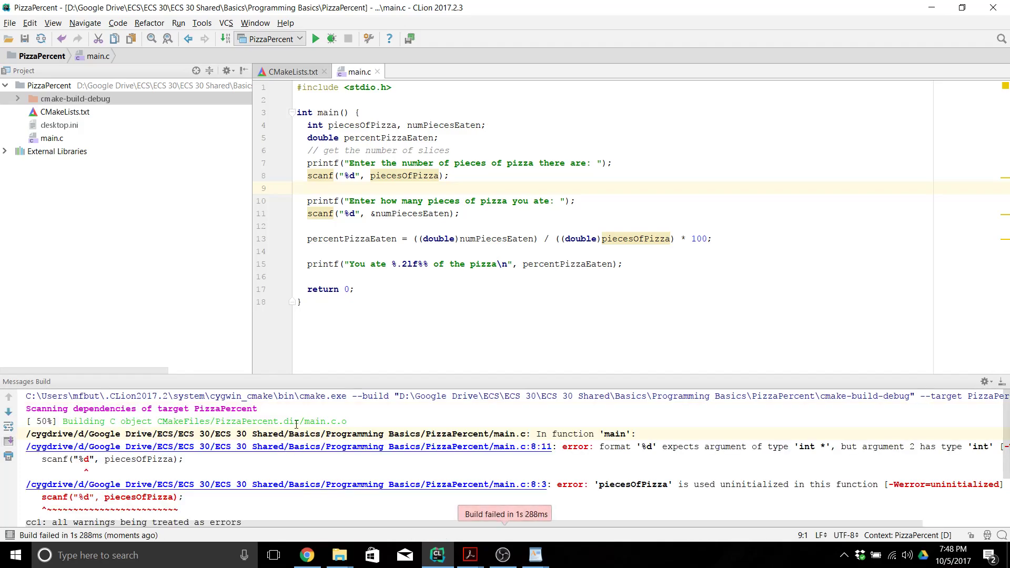
{"action": "mouse_move", "coordinate": [342, 469]}
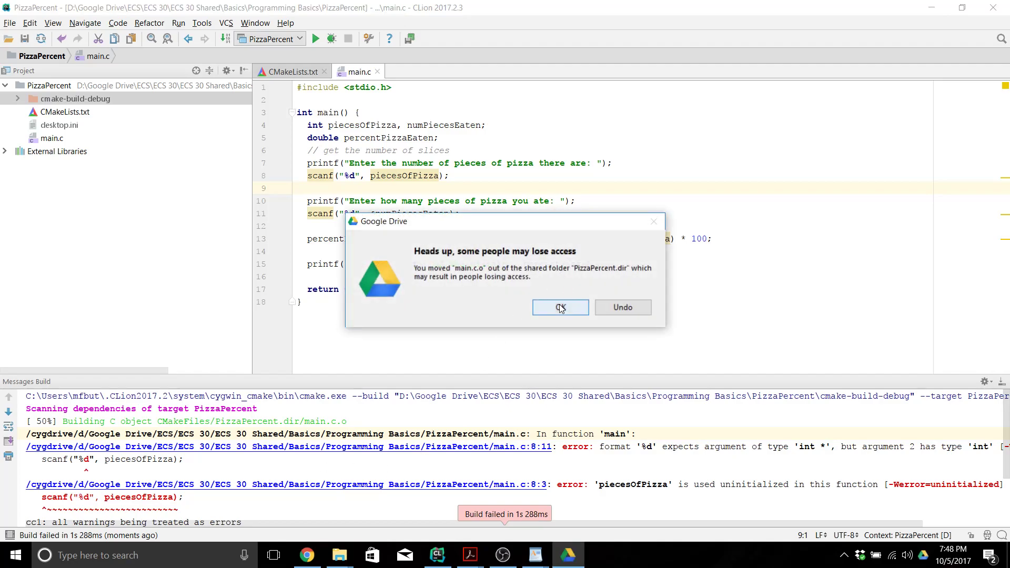
{"action": "left_click", "coordinate": [560, 307]}
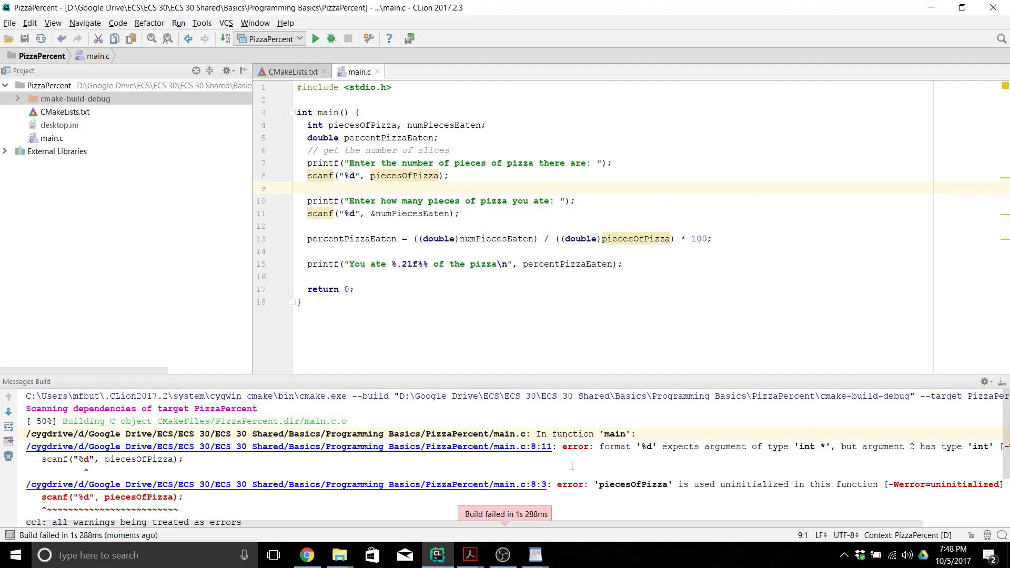
{"action": "mouse_move", "coordinate": [403, 175]}
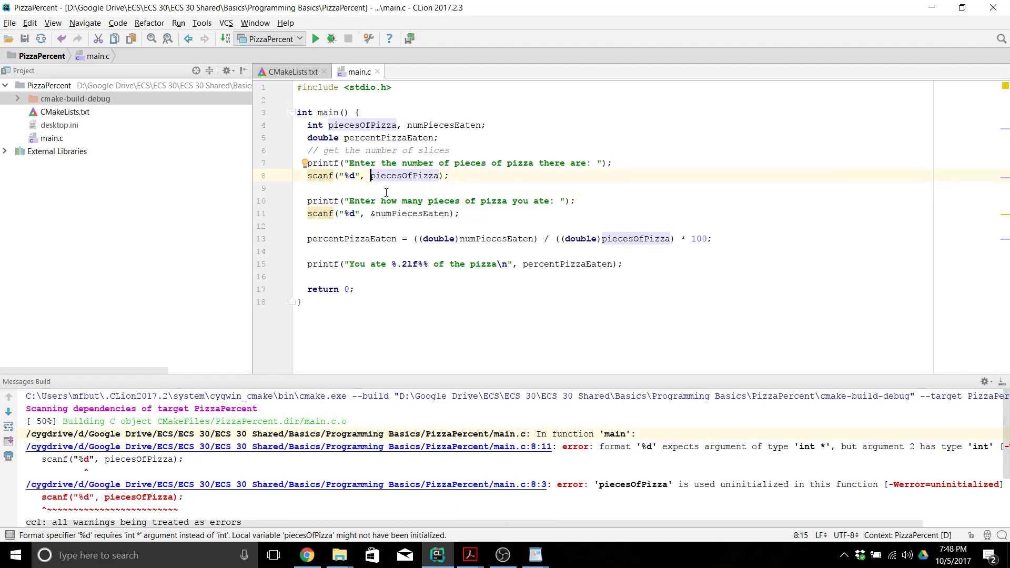
{"action": "type", "text": "&"}
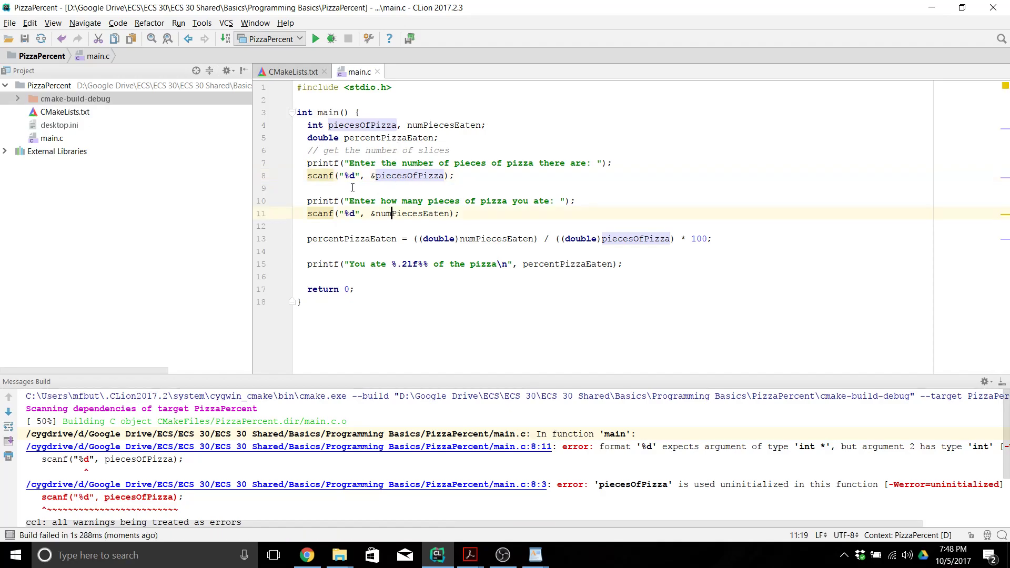
{"action": "left_click", "coordinate": [292, 72]}
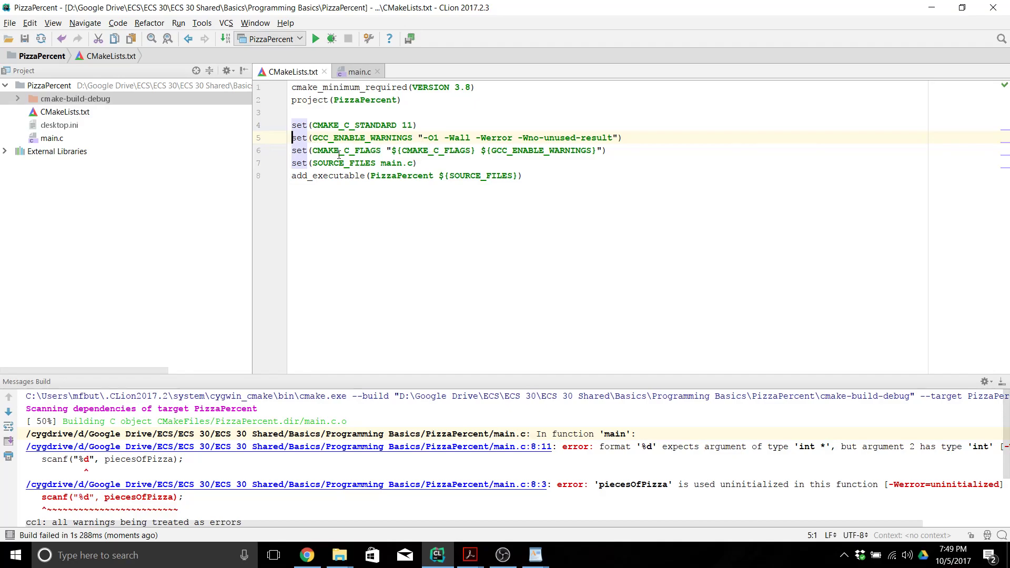
Step: Open File > Settings to reach Editor > Live Templates
{"action": "left_click", "coordinate": [10, 23]}
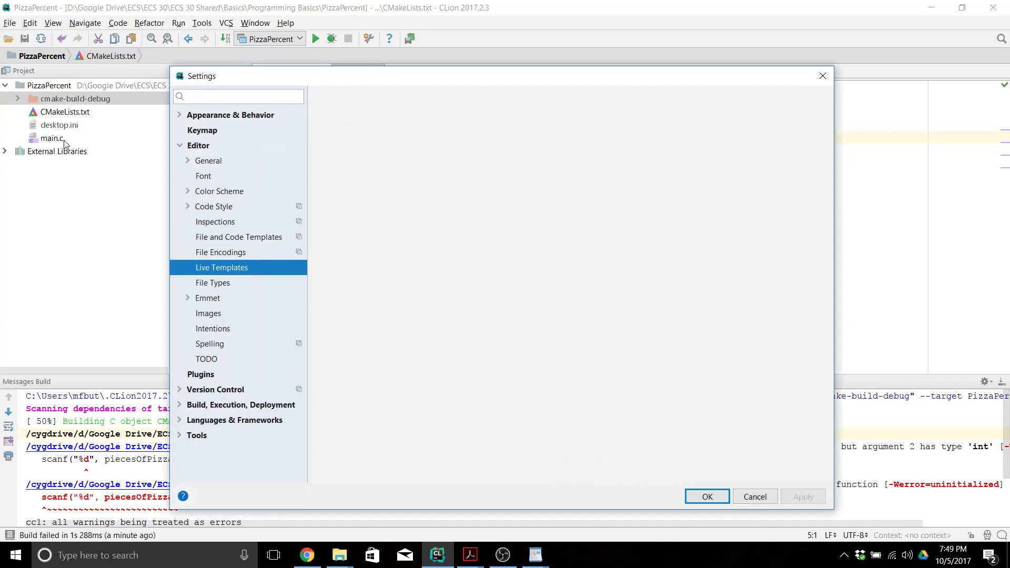
Step: Add a blank live template to the CMake group and view the cwarnings template text
{"action": "left_click", "coordinate": [221, 268]}
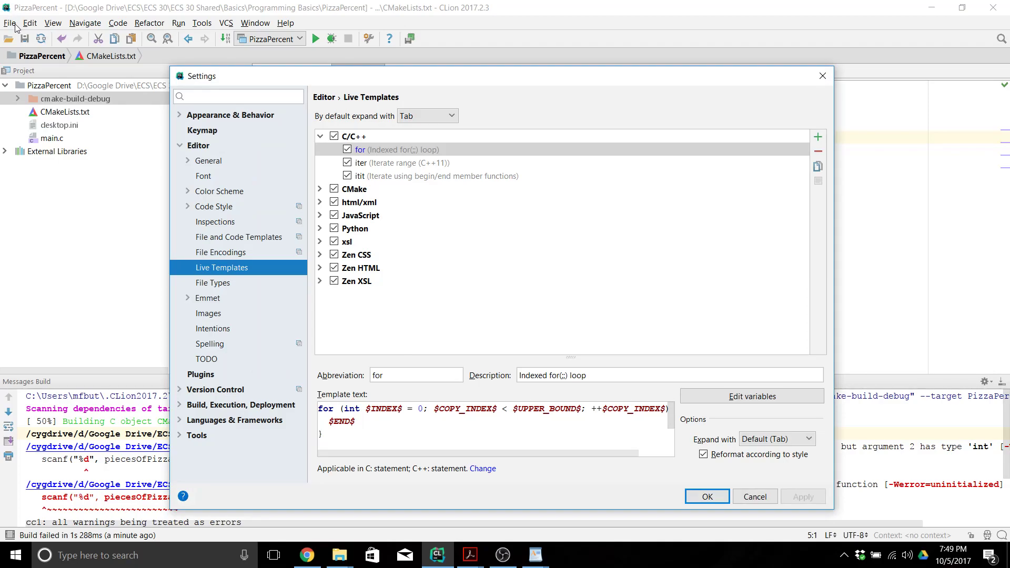
{"action": "left_click", "coordinate": [198, 146]}
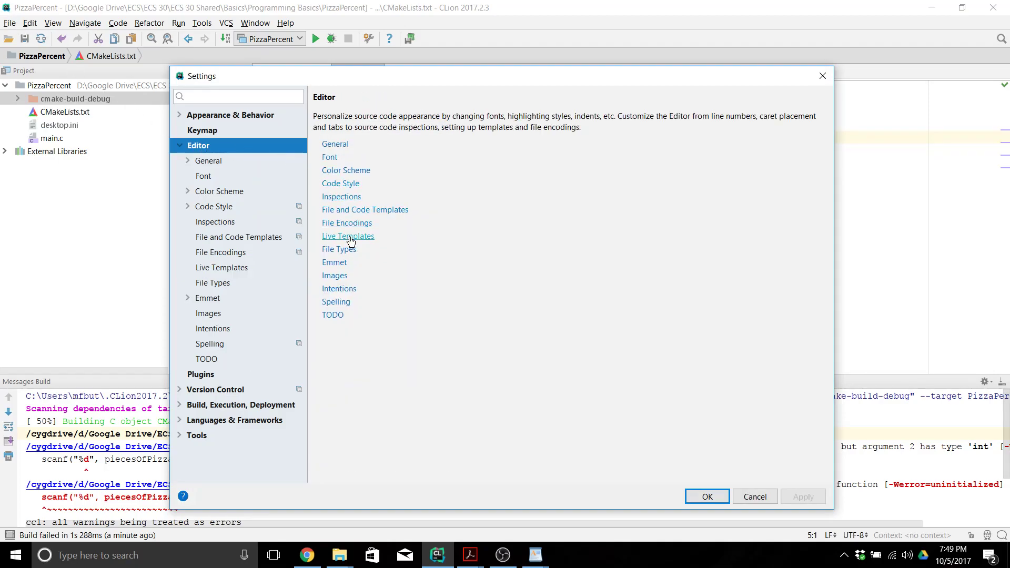
{"action": "left_click", "coordinate": [221, 268]}
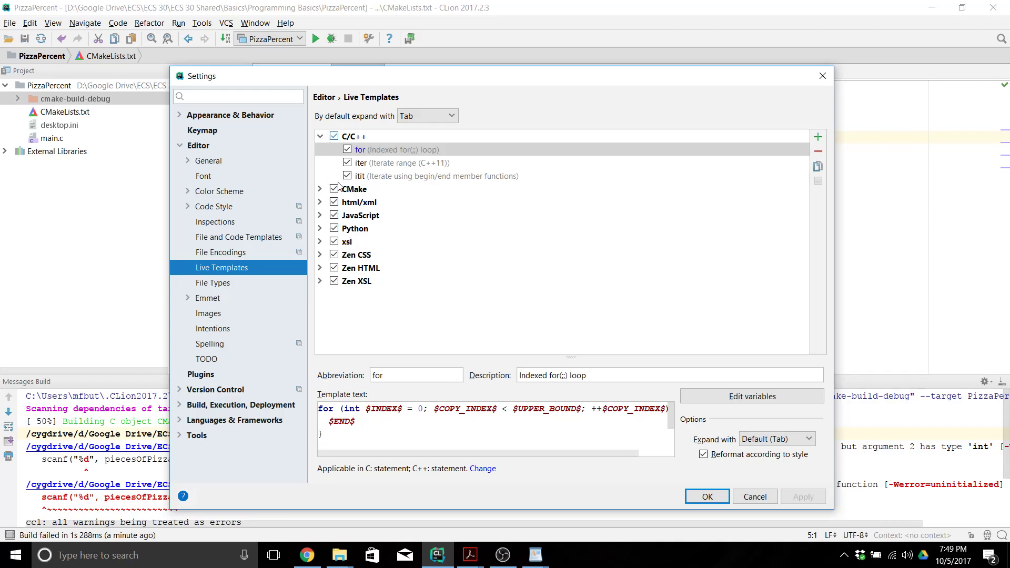
{"action": "left_click", "coordinate": [354, 189]}
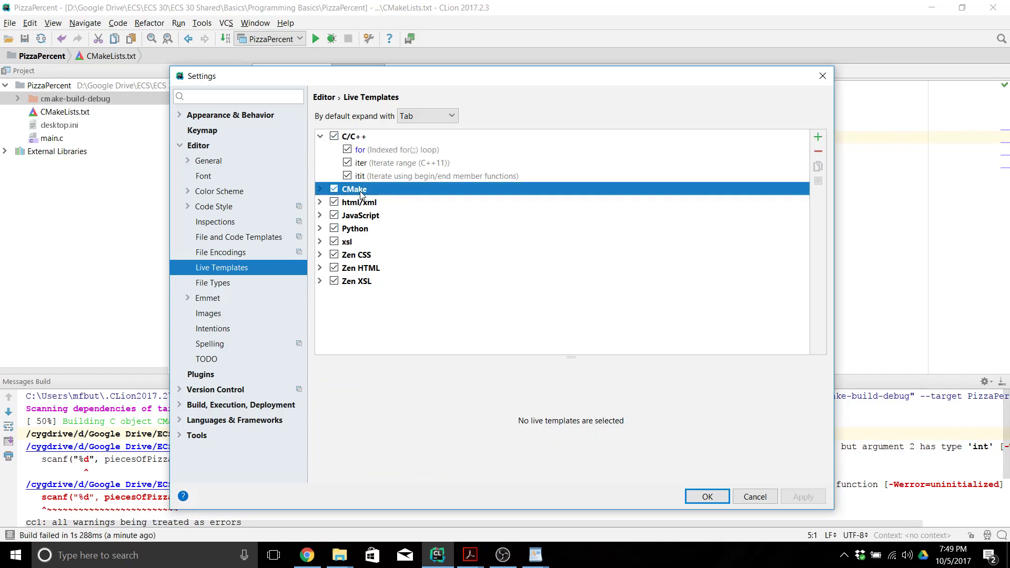
{"action": "left_click", "coordinate": [818, 136]}
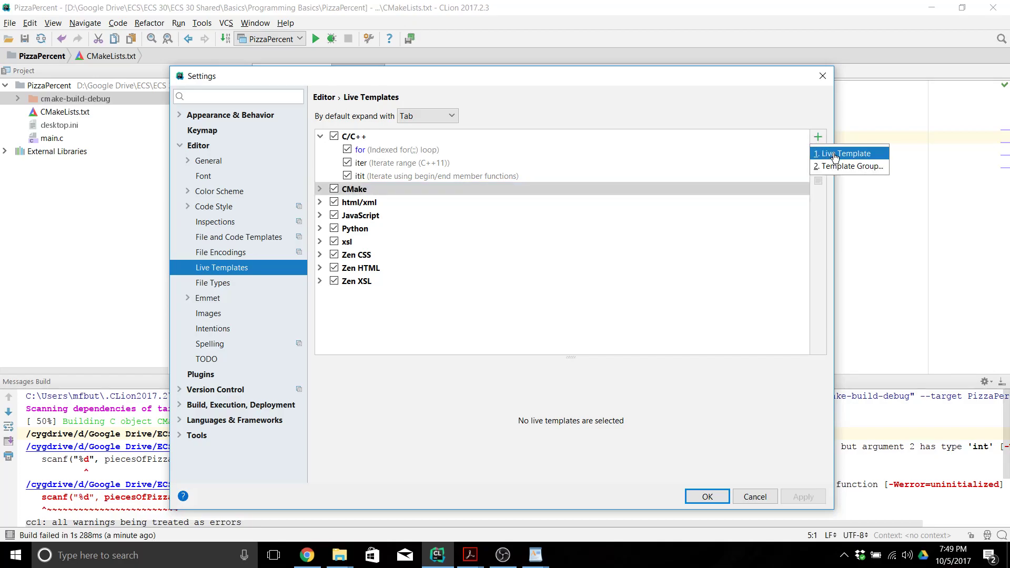
{"action": "left_click", "coordinate": [839, 153]}
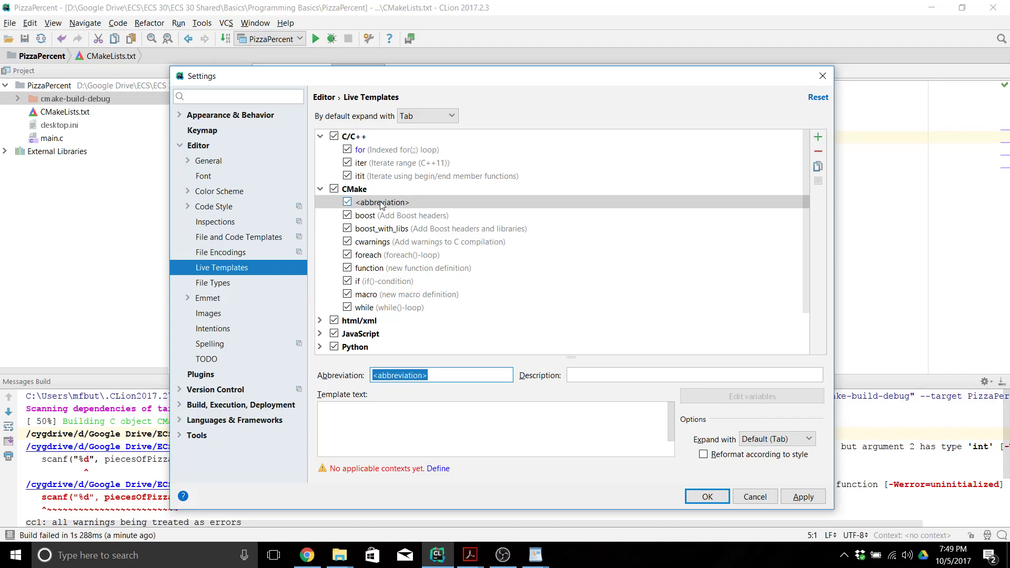
{"action": "left_click", "coordinate": [372, 242]}
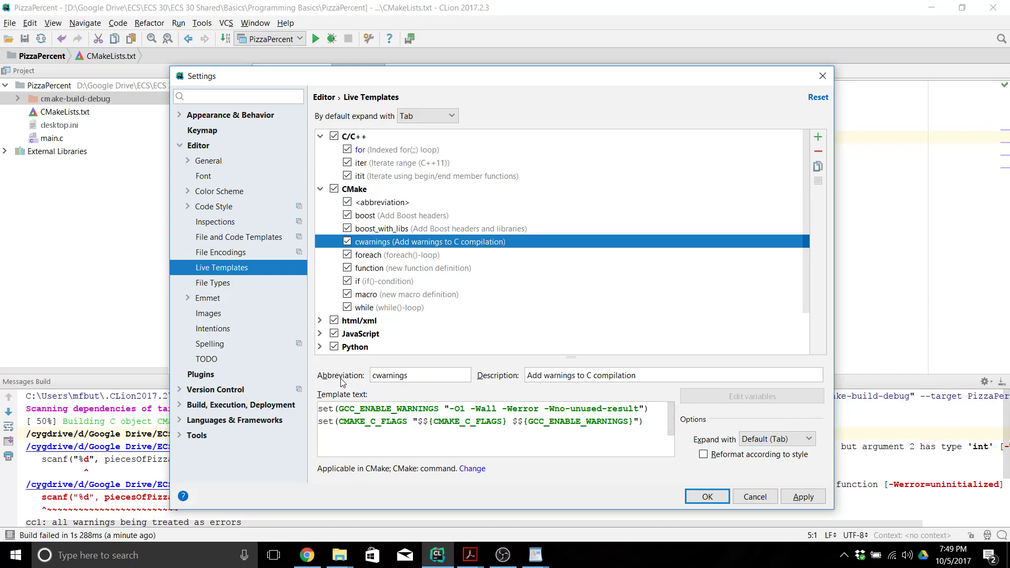
Step: Remove the blank <abbreviation> template from the CMake group and cancel out of Settings
{"action": "left_click", "coordinate": [402, 376]}
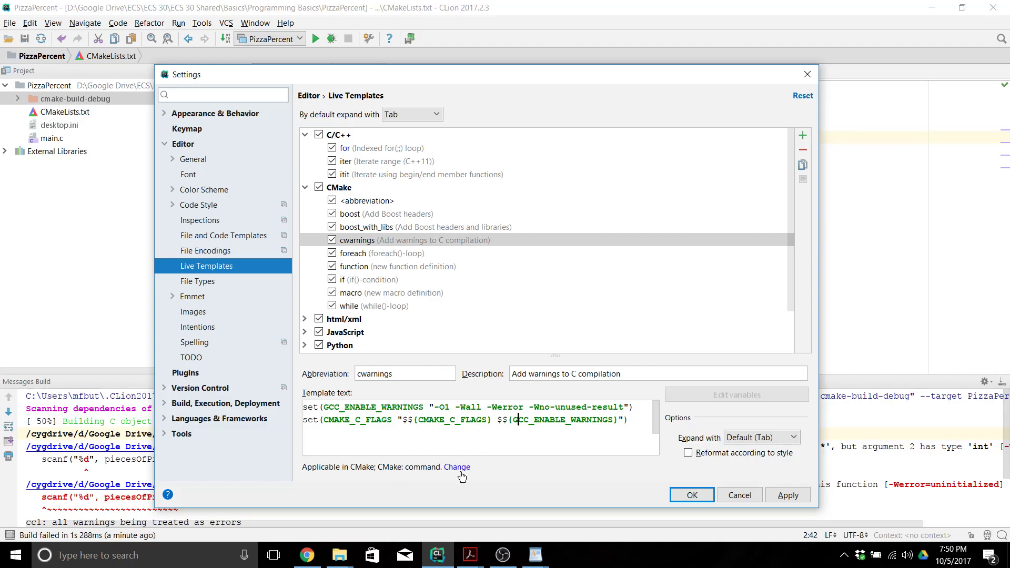
{"action": "left_click", "coordinate": [457, 467]}
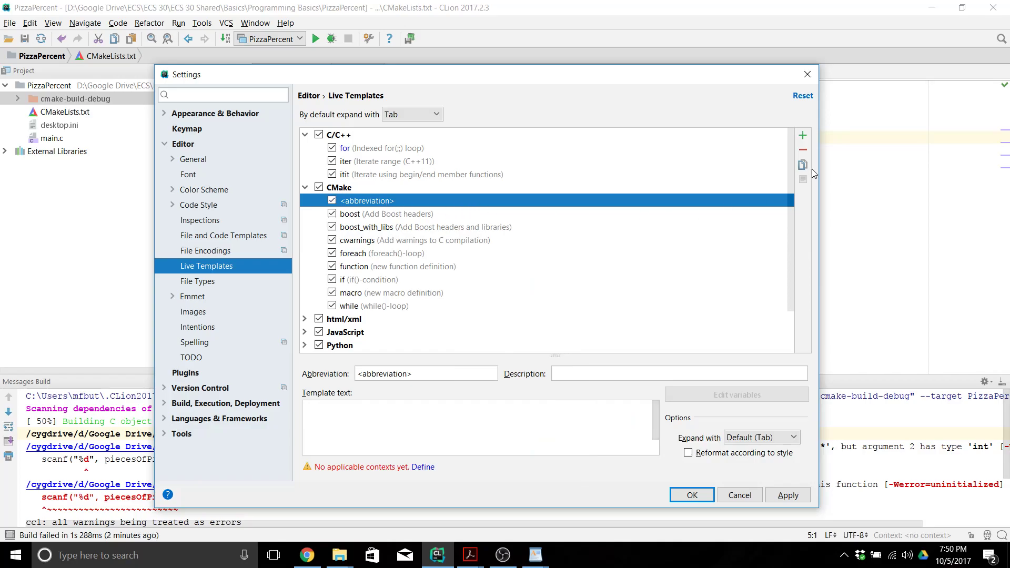
{"action": "left_click", "coordinate": [351, 213]}
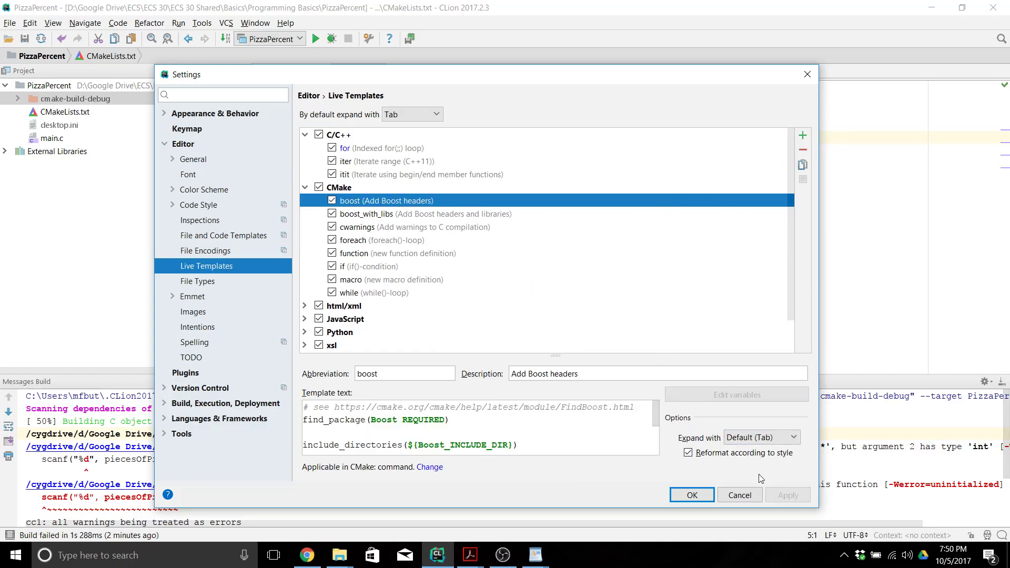
{"action": "left_click", "coordinate": [691, 495]}
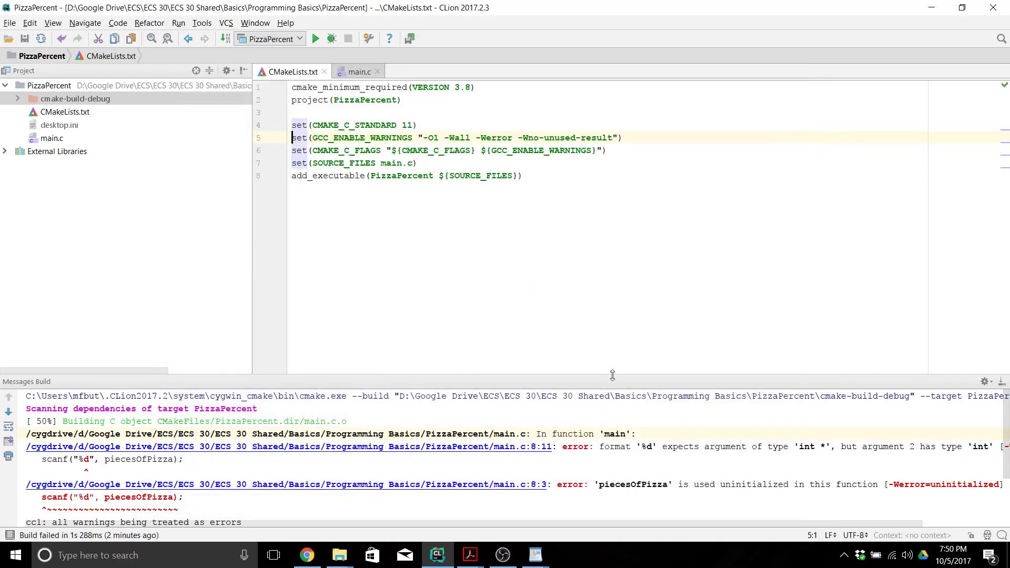
Step: Delete both warning-flag set lines, lines 5–6, from CMakeLists.txt
{"action": "left_click_drag", "start_coordinate": [292, 138], "coordinate": [470, 137]}
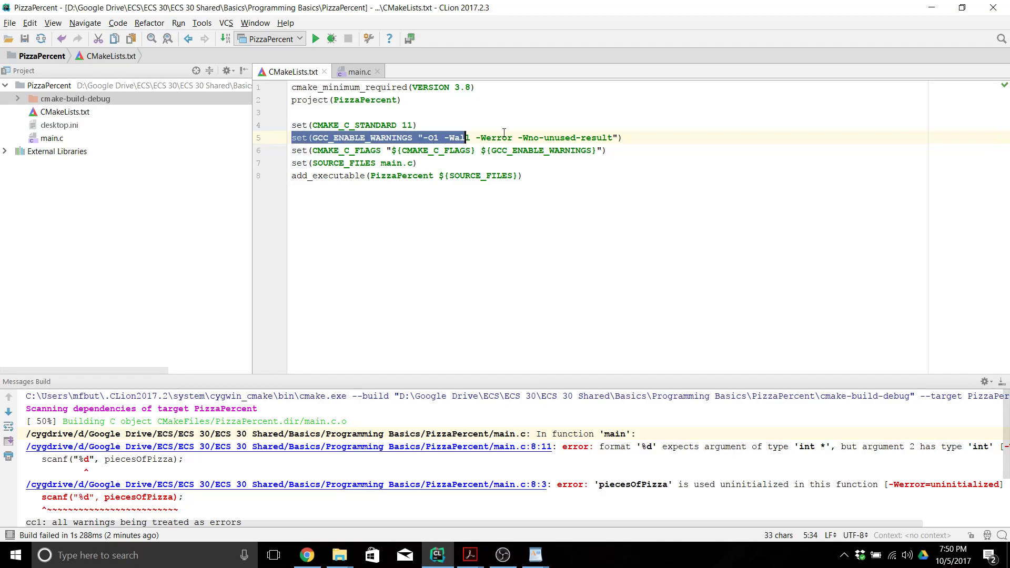
{"action": "left_click_drag", "start_coordinate": [461, 137], "coordinate": [605, 150]}
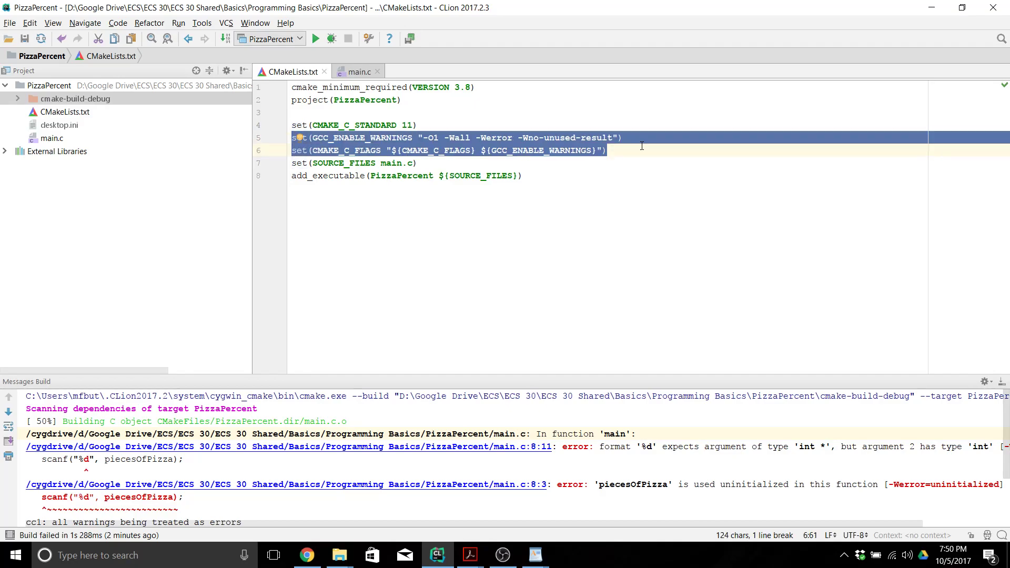
{"action": "key", "text": "Delete"}
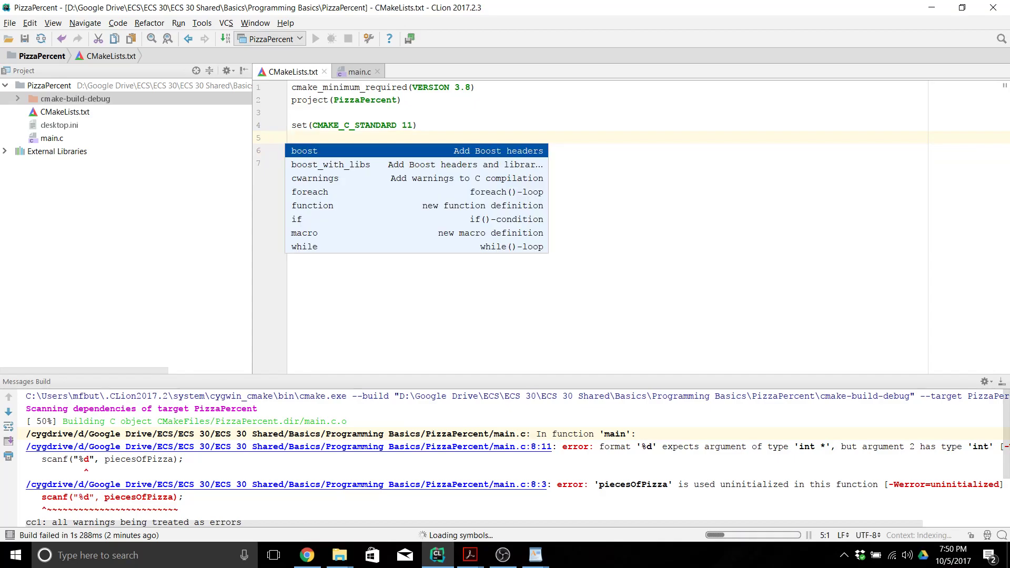
Step: Test the cw abbreviation (inserts the GCC_ENABLE_WARNINGS line), clear it, and check the Code menu
{"action": "type", "text": "c"}
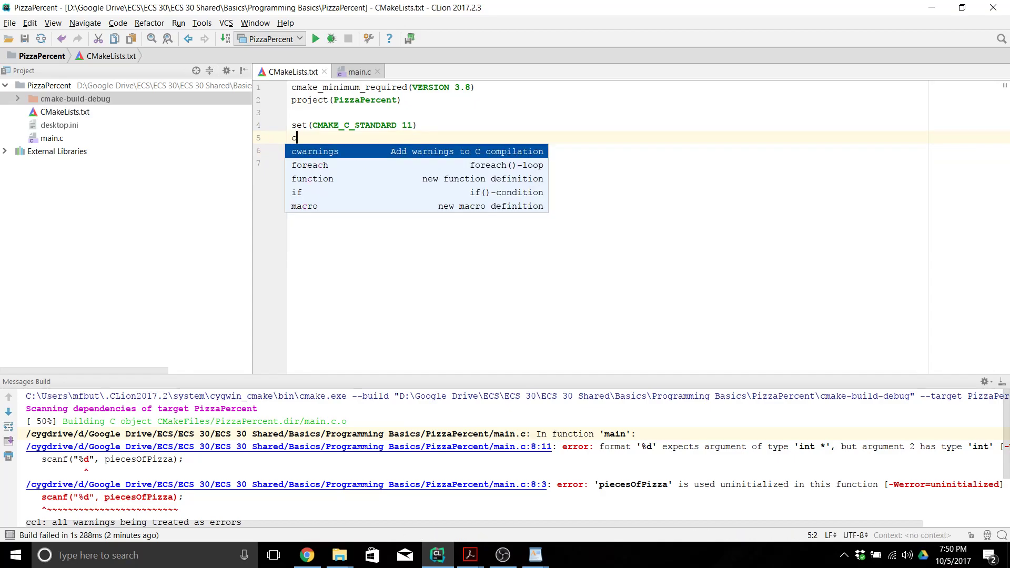
{"action": "type", "text": "w"}
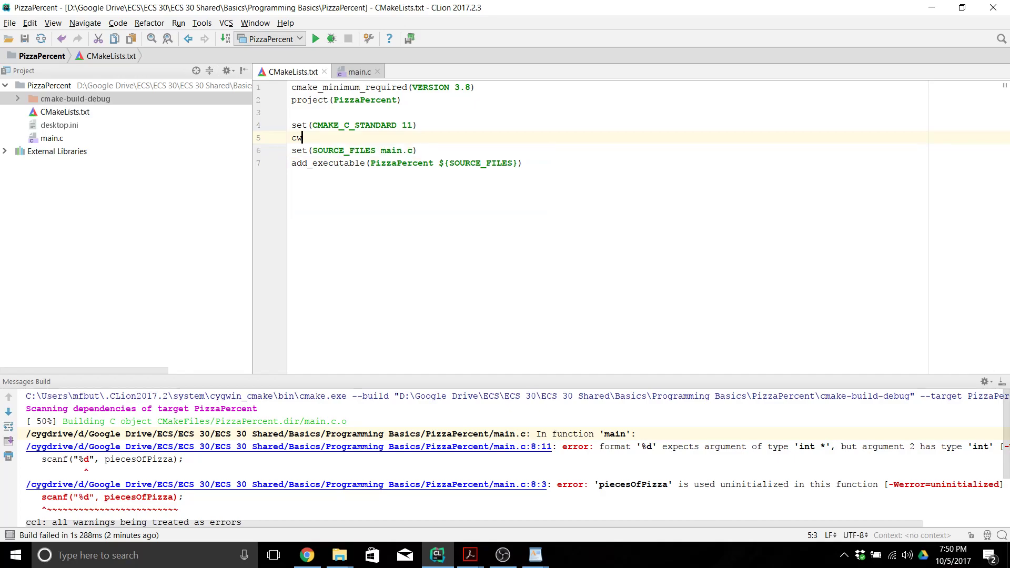
{"action": "type", "text": "set(GCC_ENABLE_WARNINGS \"-O1 -Wall -Werror -Wno-unused-result\")"}
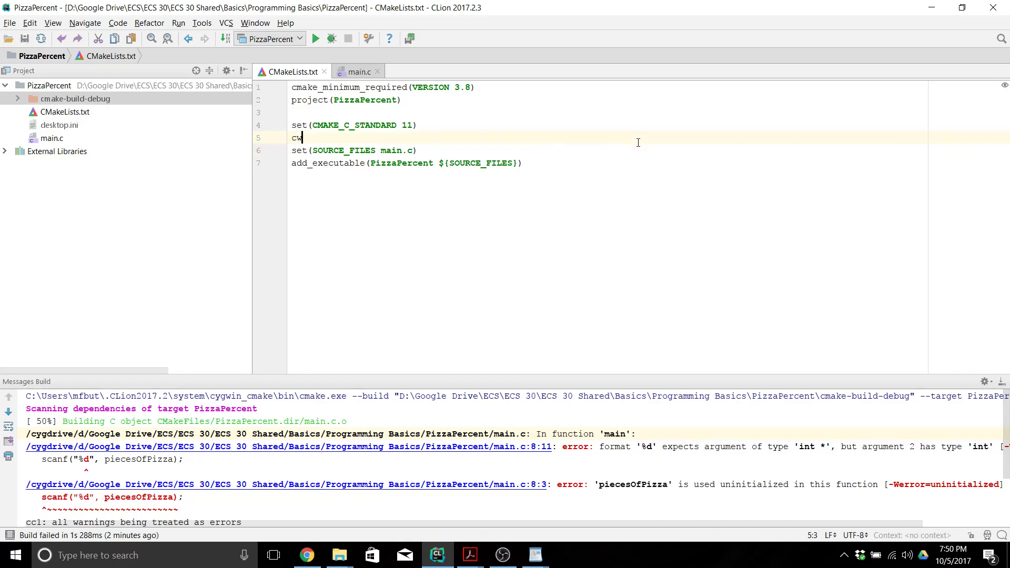
{"action": "key", "text": "BackSpace"}
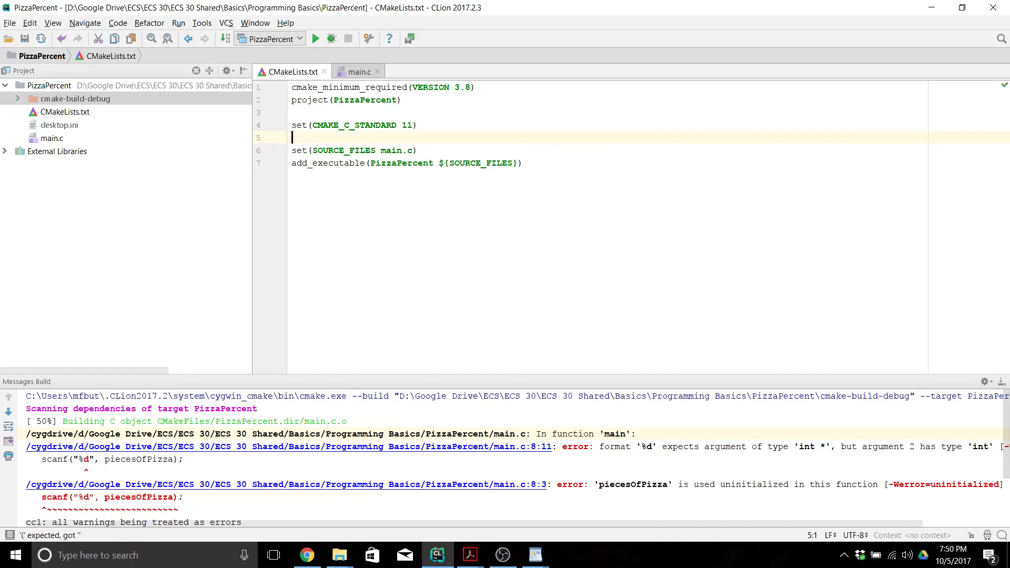
{"action": "left_click", "coordinate": [118, 23]}
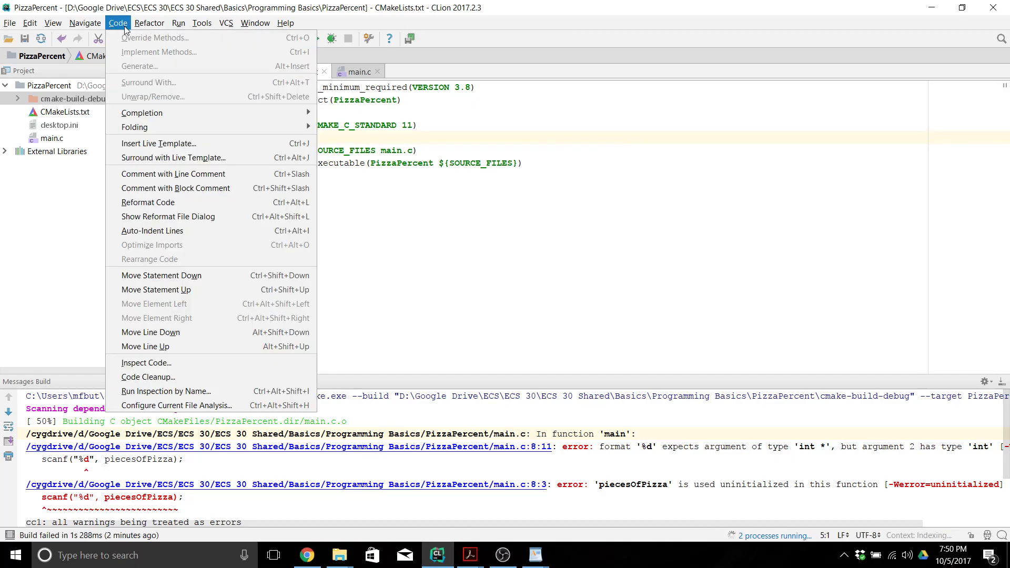